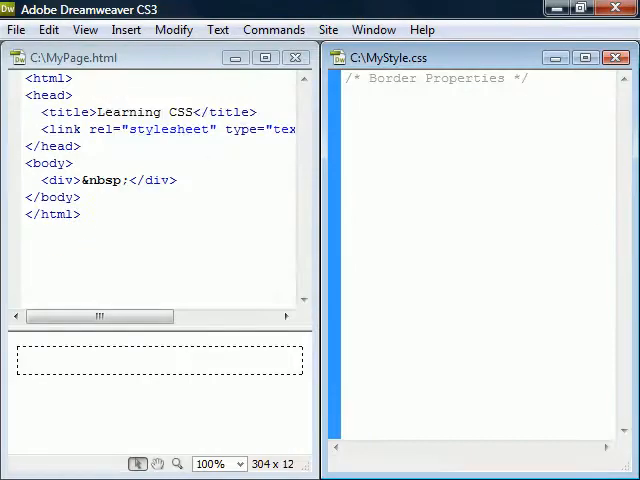
type("border-style: solid;")
type("border-color: red blue;")
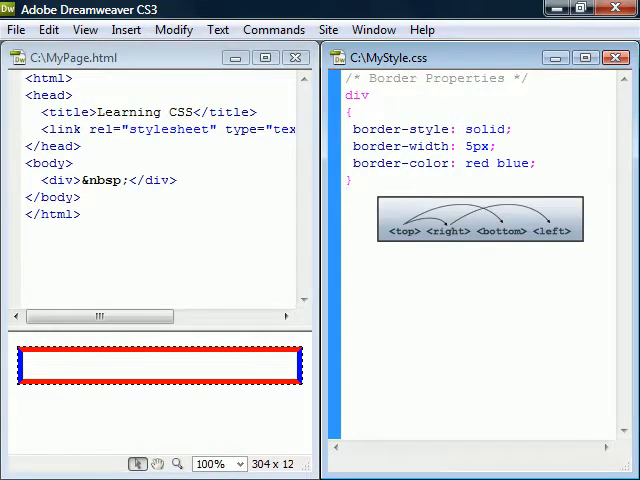
type("aqua")
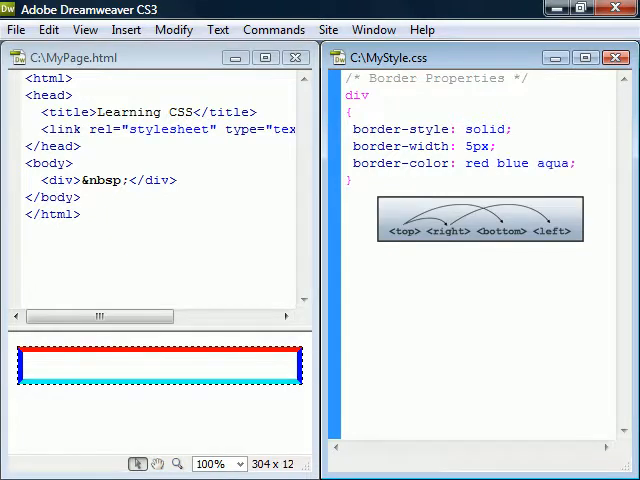
type("lime")
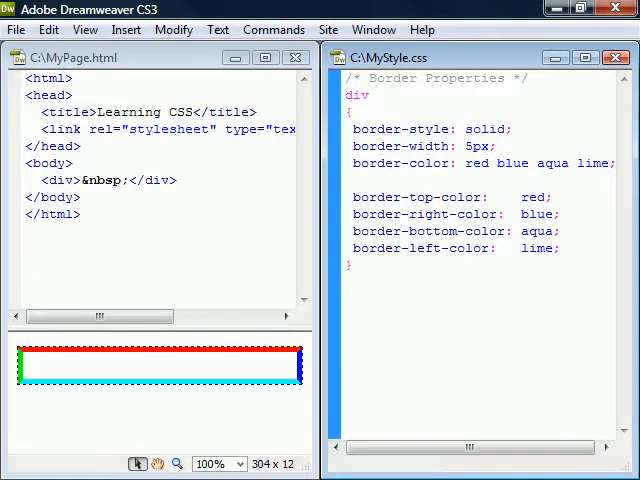
type("border: 5px solid red;")
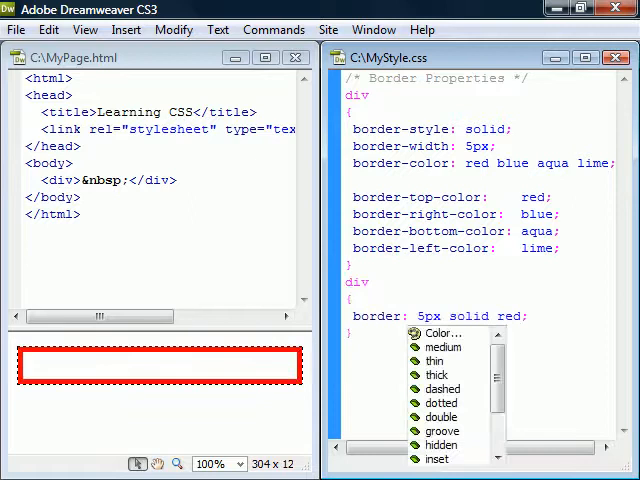